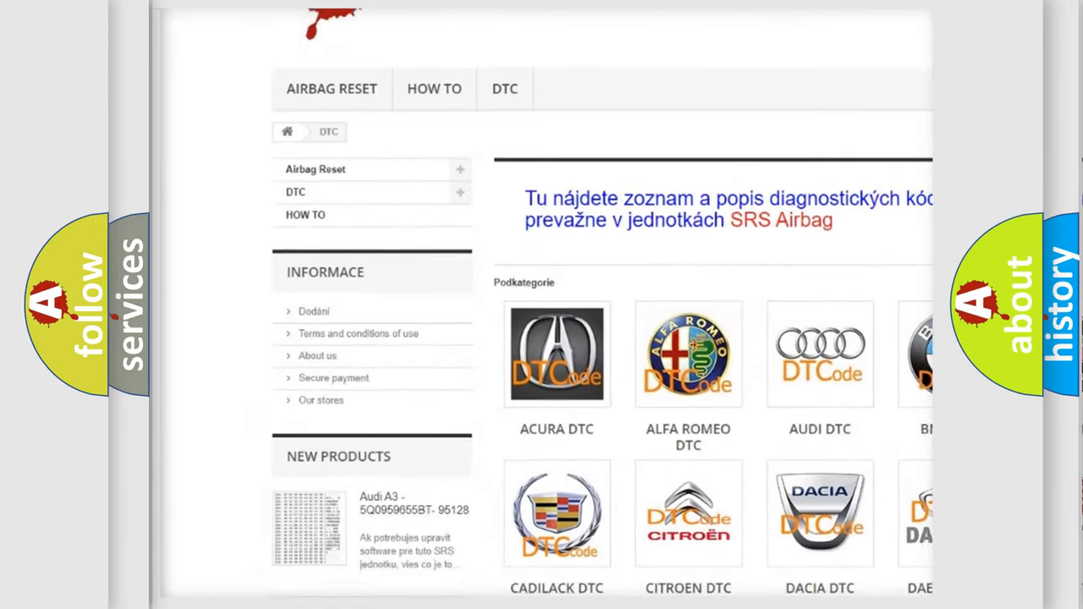
Open the AUDI DTC entry in the DTC subcategories grid to list its code subcategories.
scroll(down, 3)
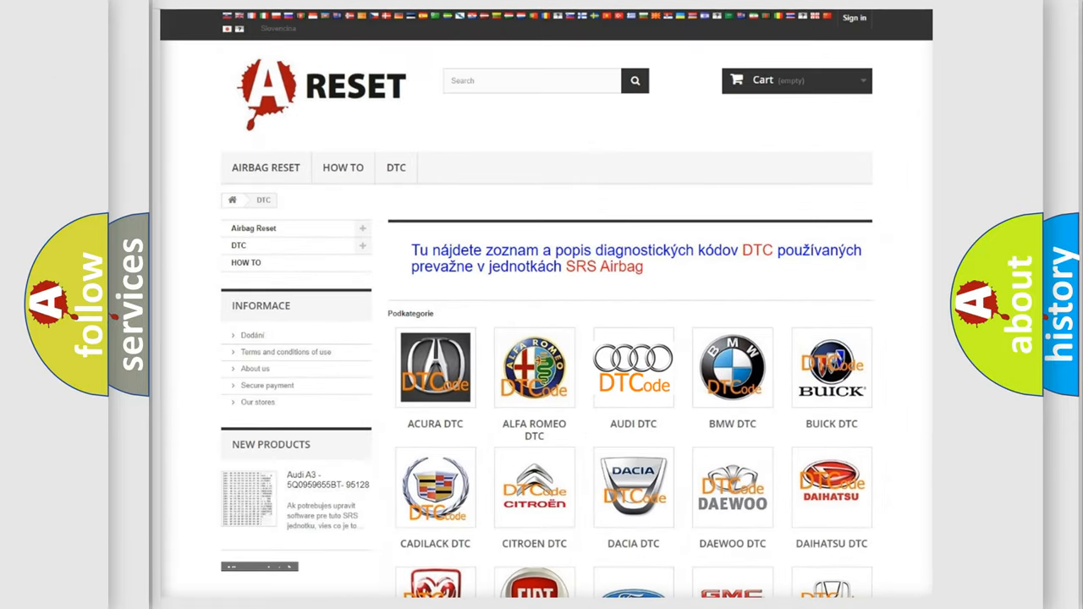
click(632, 367)
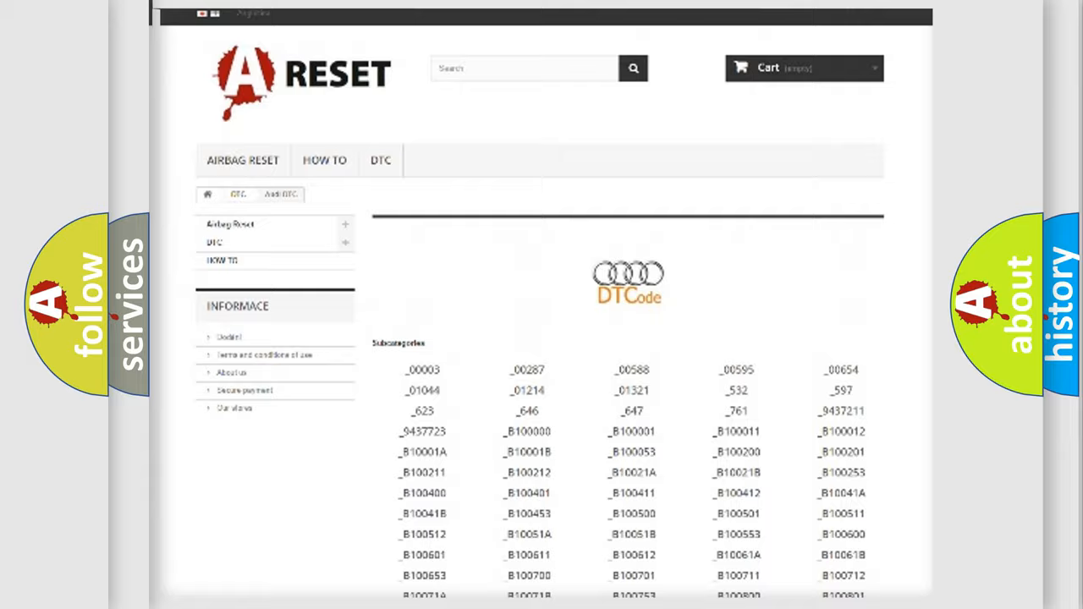